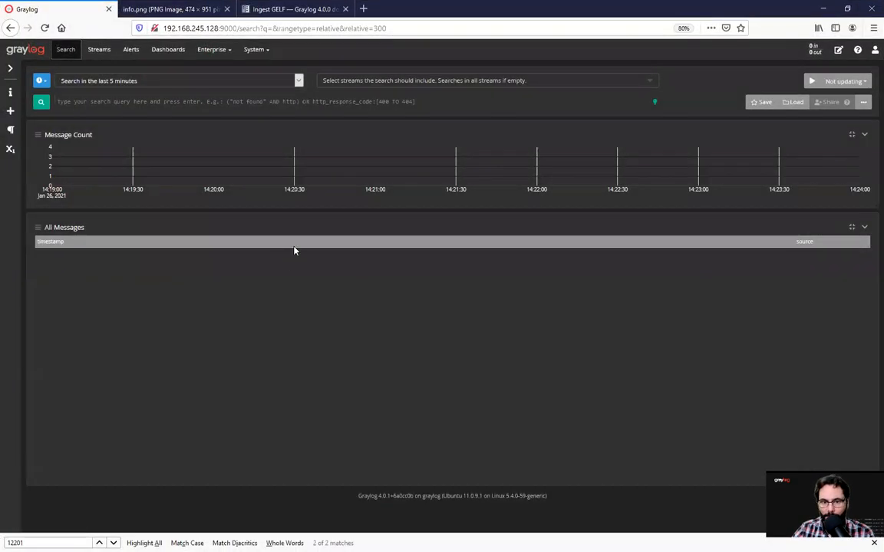
Step: Go to the Inputs page from the System menu to list the global inputs
left_click(254, 49)
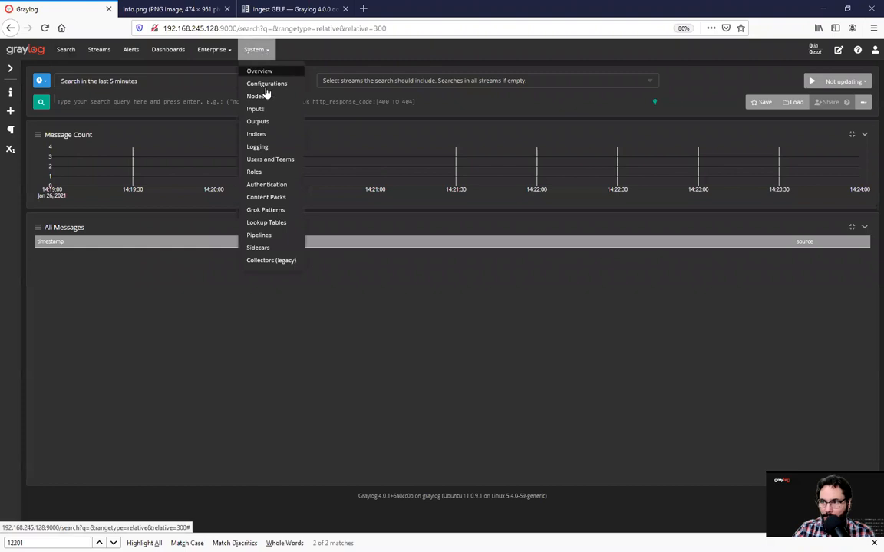
left_click(255, 108)
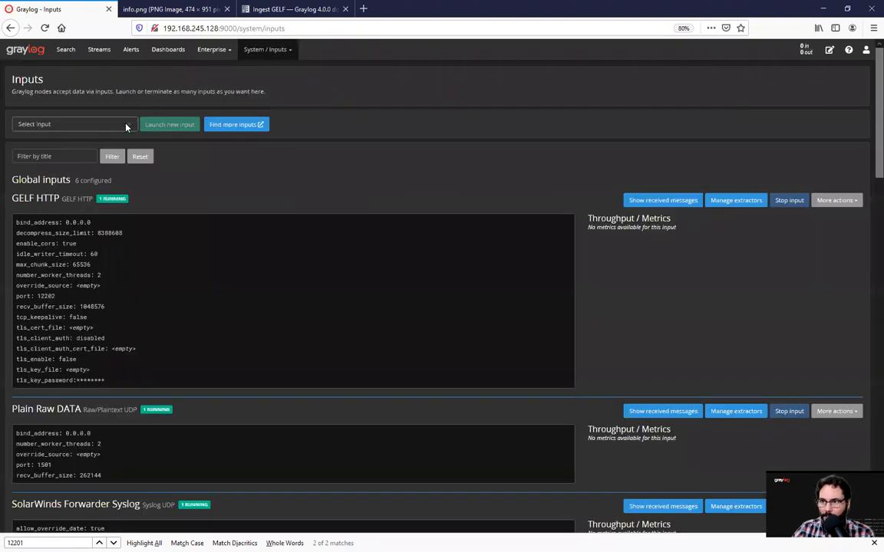
left_click(74, 122)
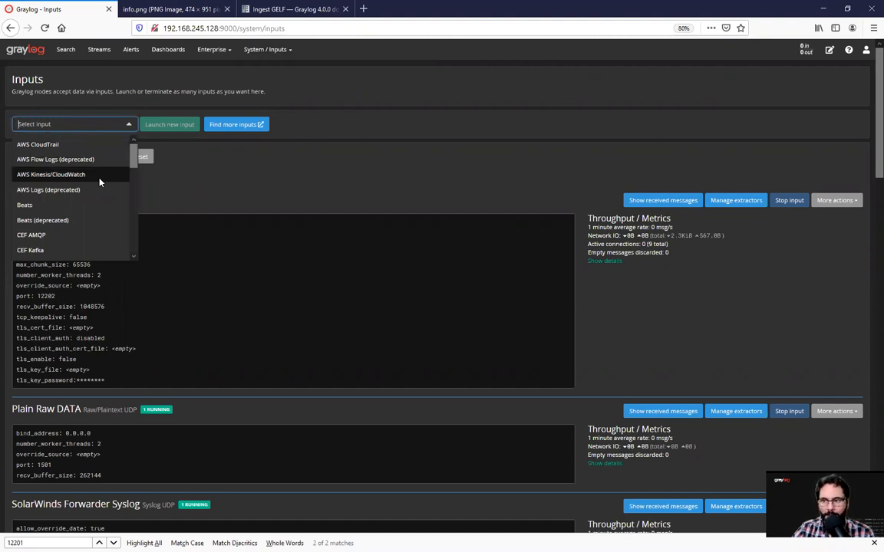
scroll("down", 3)
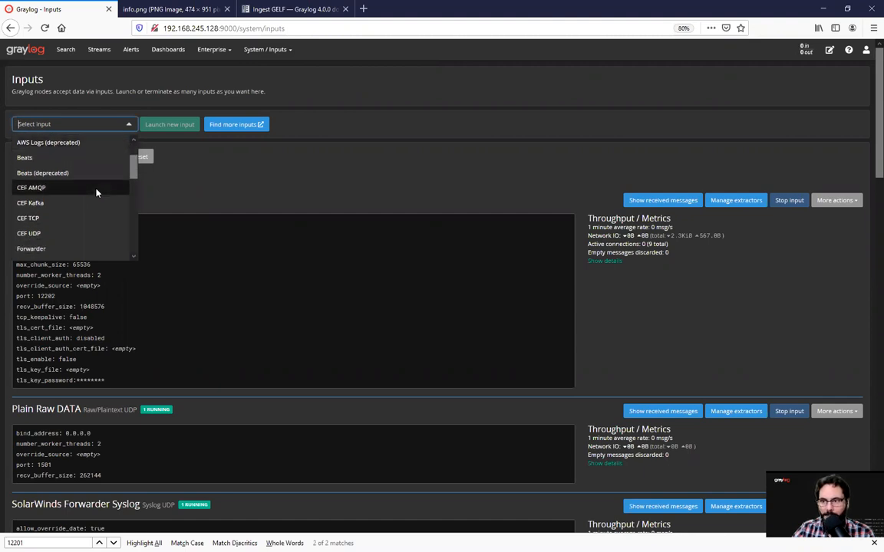
scroll("down", 3)
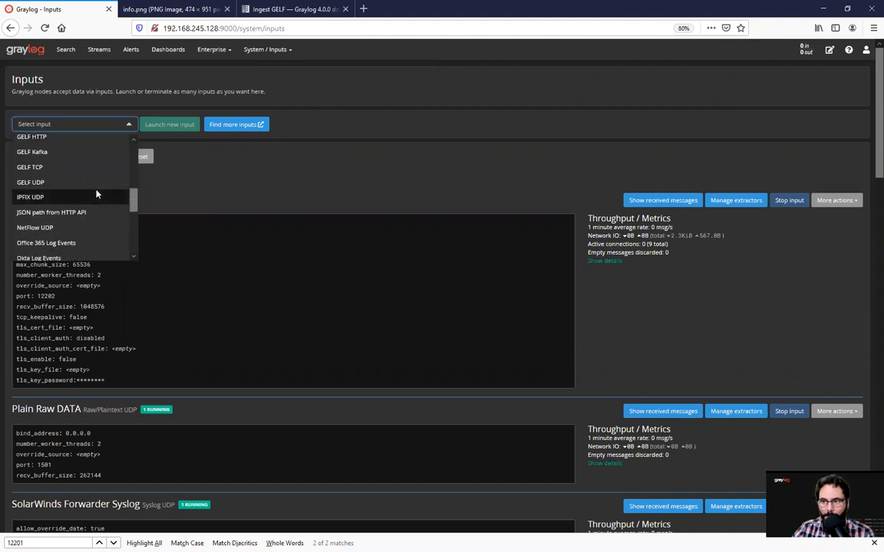
scroll("down", 3)
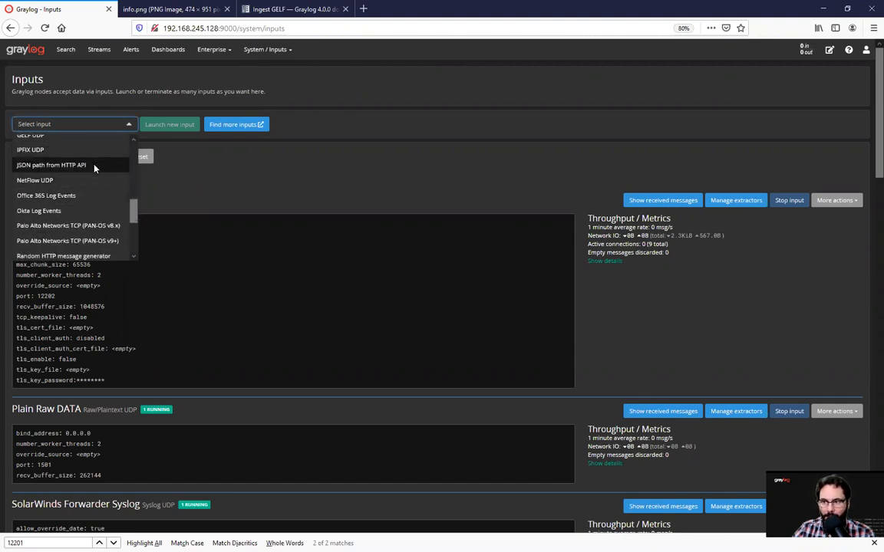
mouse_move(95, 204)
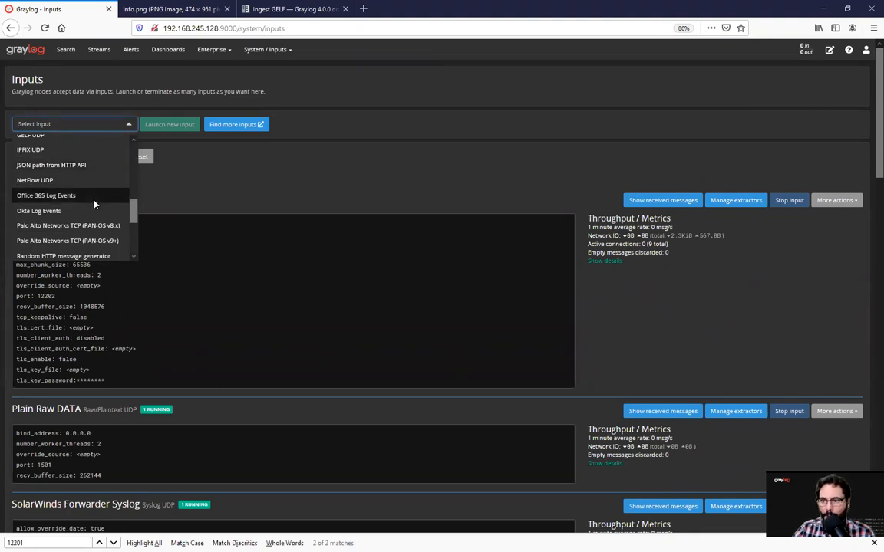
scroll("down", 3)
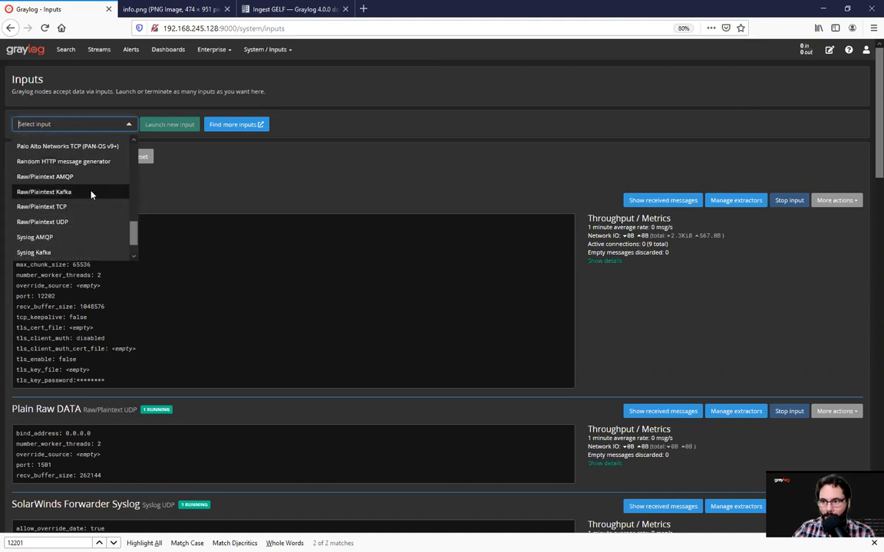
mouse_move(90, 221)
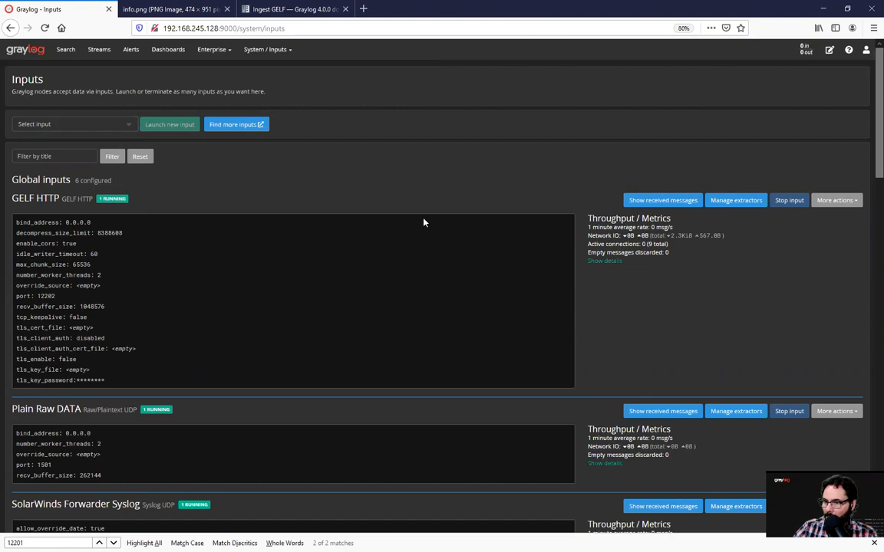
Step: Show the messages received by the GELF HTTP input via its More actions menu
left_click(835, 200)
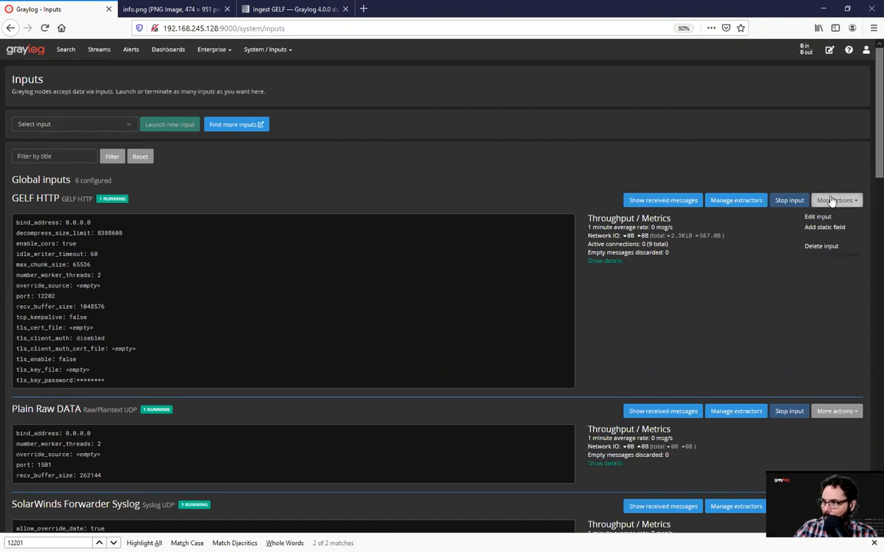
left_click(816, 216)
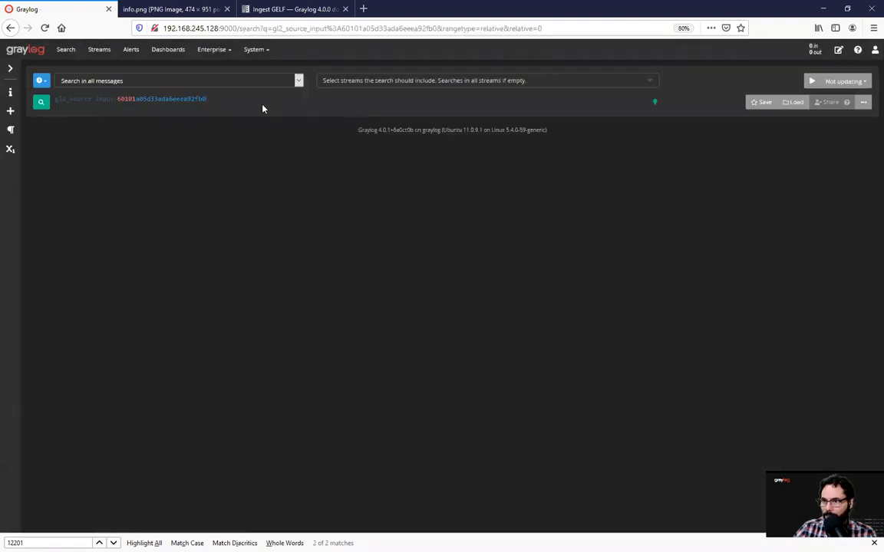
Step: Search the GELF HTTP input's last 5 minutes, then switch to the Ingest GELF docs
left_click(40, 102)
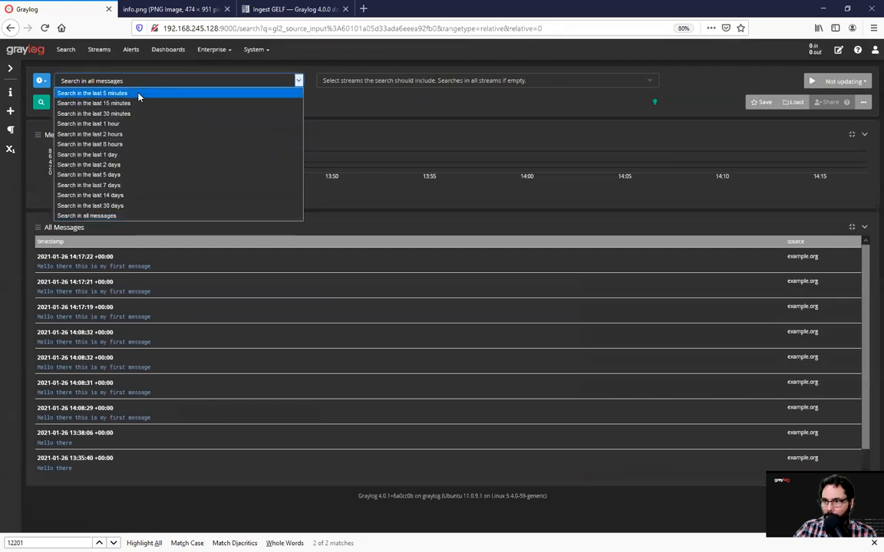
left_click(92, 94)
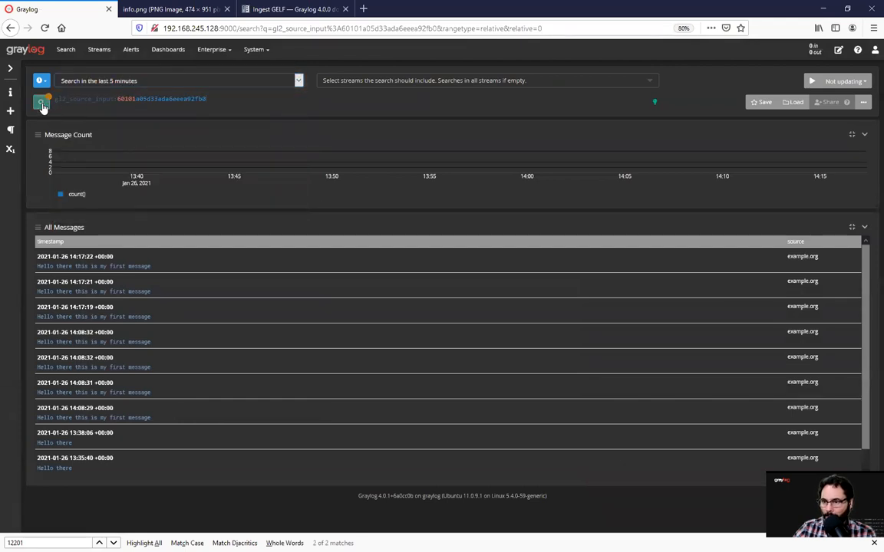
left_click(40, 102)
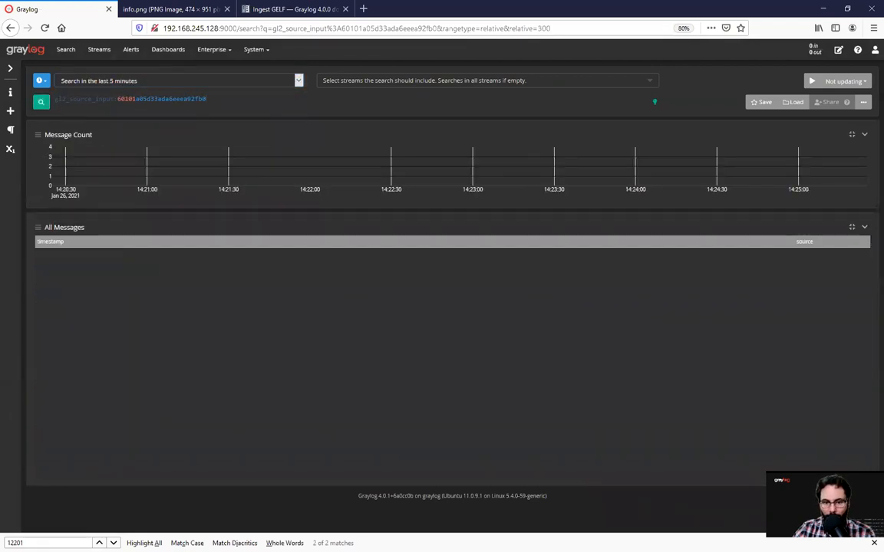
left_click(292, 9)
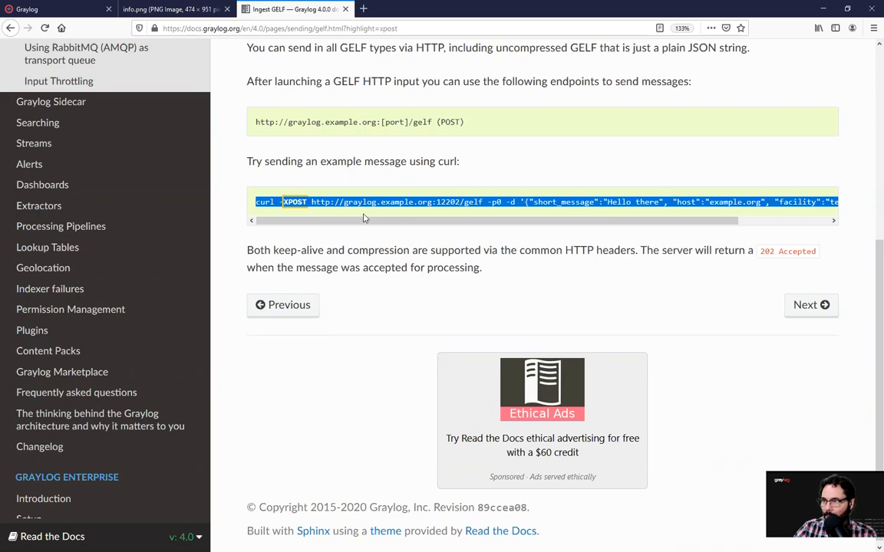
Step: Return from the GELF docs to the Graylog search tab
left_click(59, 9)
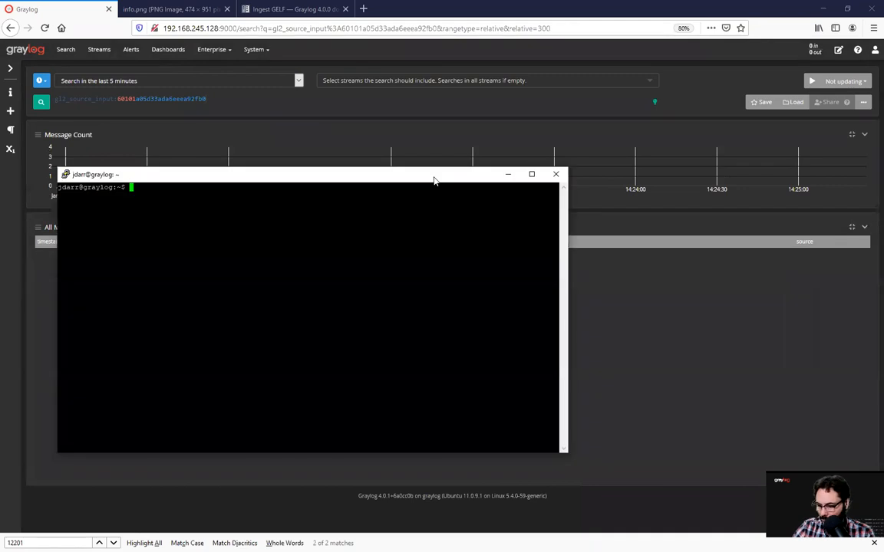
Step: Post a 'Hello there this is my first message' GELF message with curl and expand it in search
type("curl -XPOST http://localhost:12202/gelf -p0 -d '{\"short_message\":\"Hello there this is my first message\", \"host\":\"example.org\", \"facility\":\"test\", \"_John\":\"Doe\"}'")
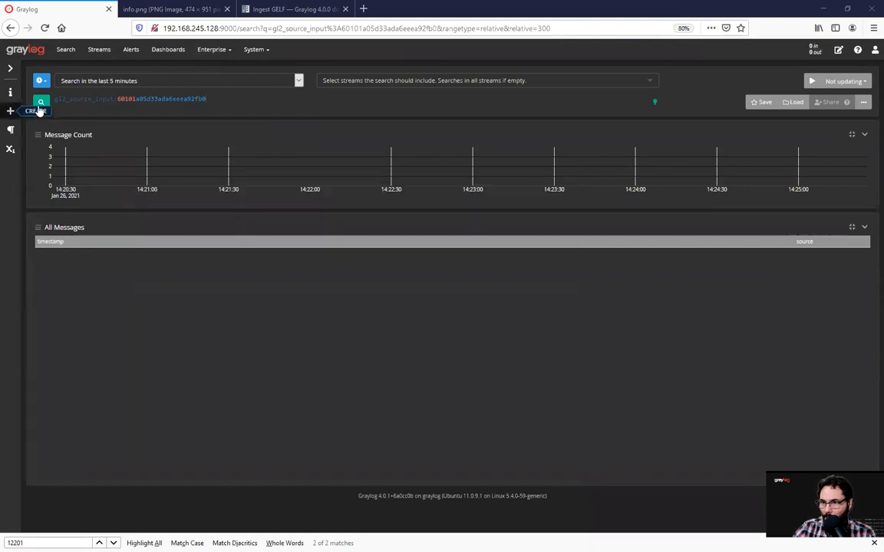
left_click(40, 102)
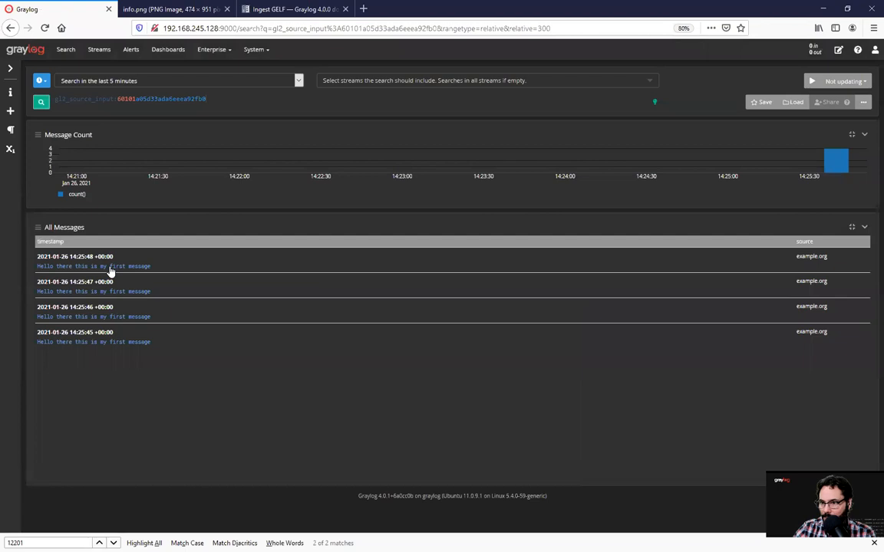
left_click(93, 261)
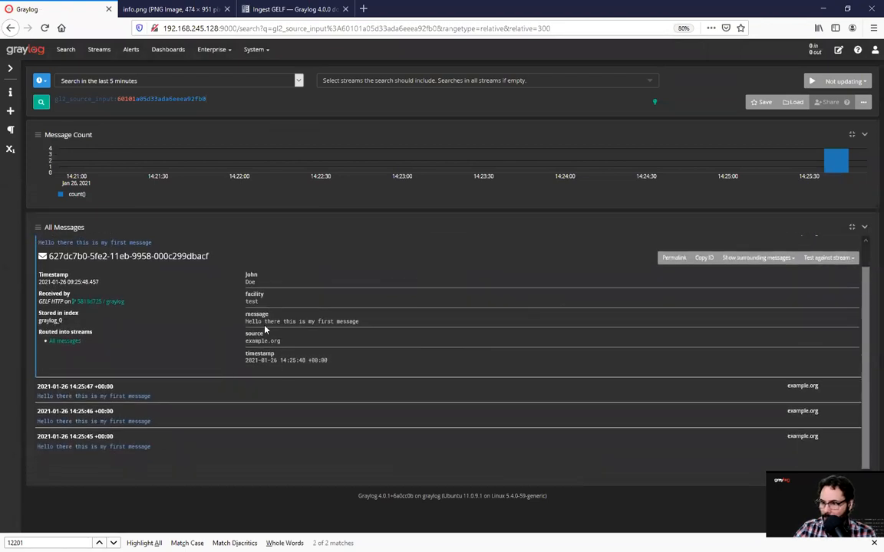
mouse_move(143, 273)
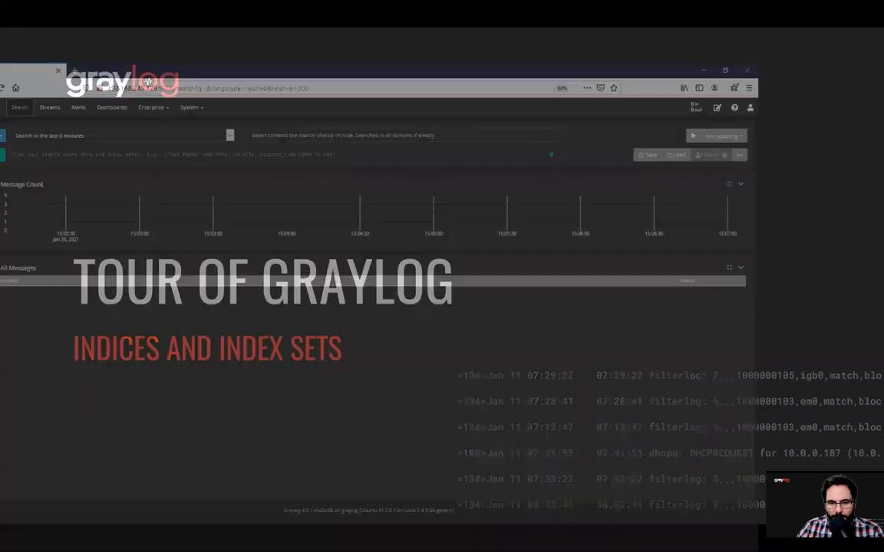
Step: Go to the Indices & Index Sets page from the System menu
left_click(253, 50)
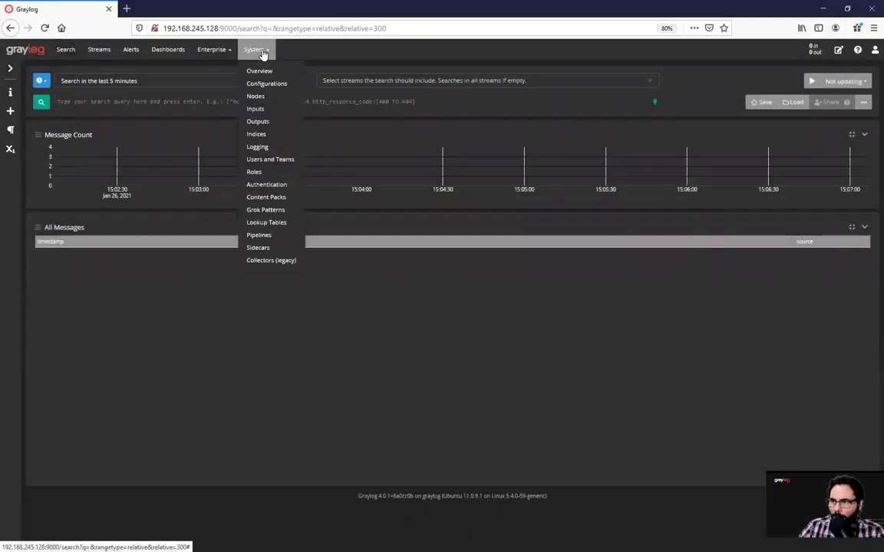
mouse_move(256, 135)
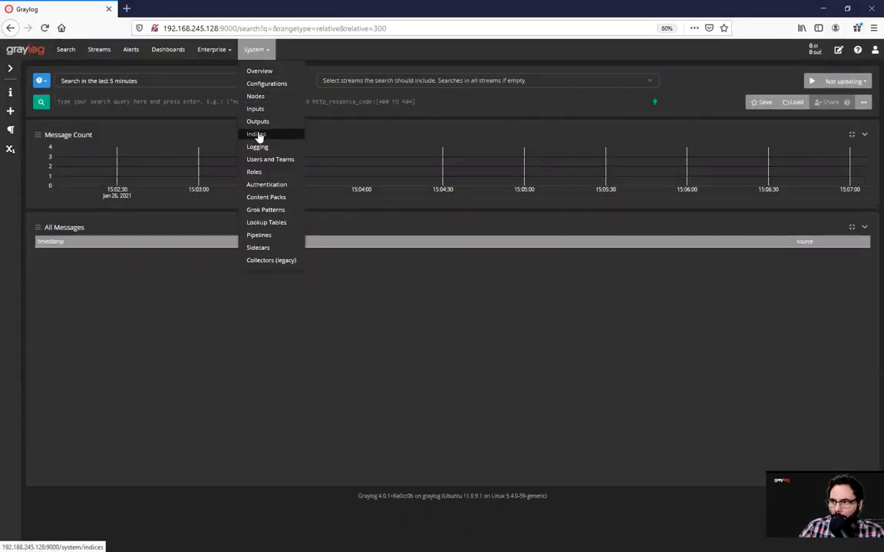
left_click(254, 133)
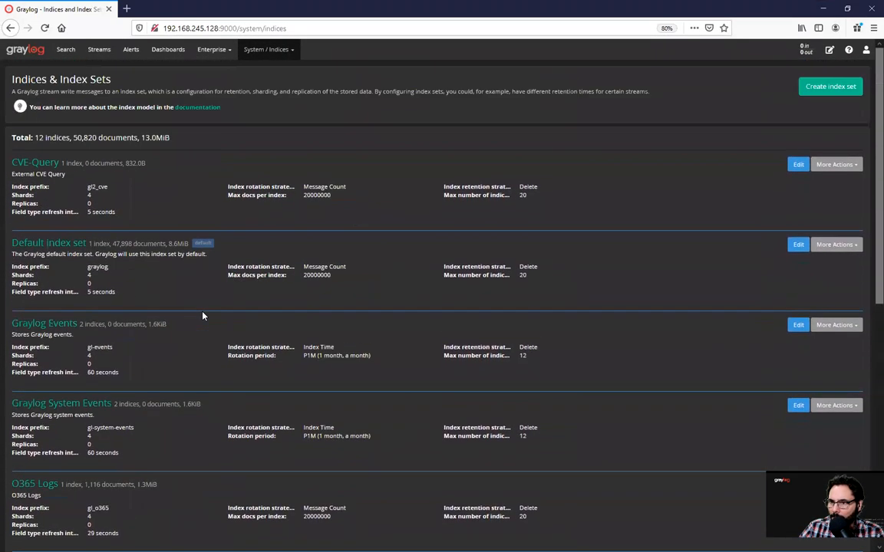
Step: Create the GELF HTTP index set with description 'Gelf http info' and prefix gl_gelf_http
left_click(829, 86)
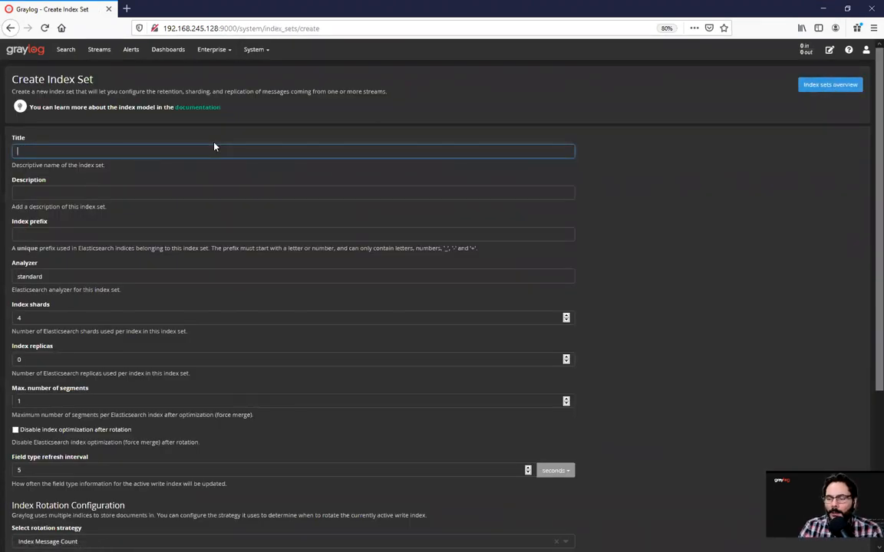
type("GELF")
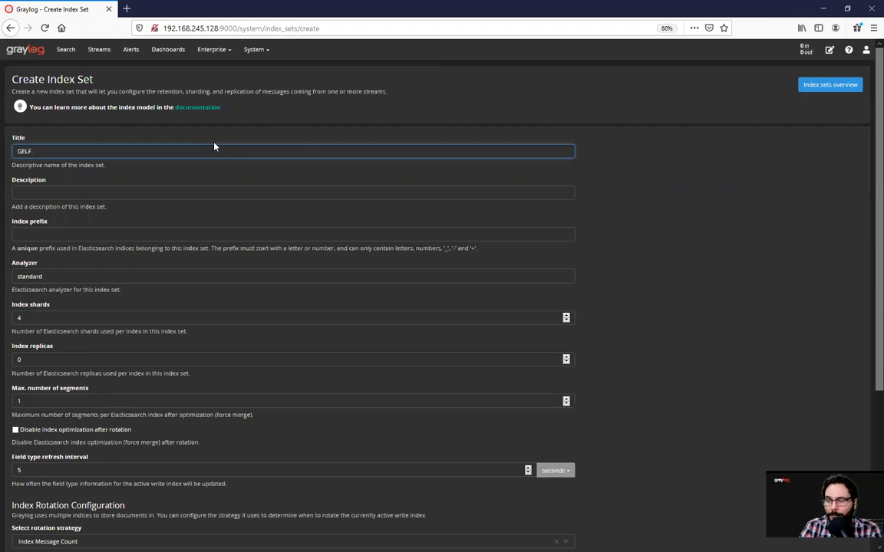
type("HTTP")
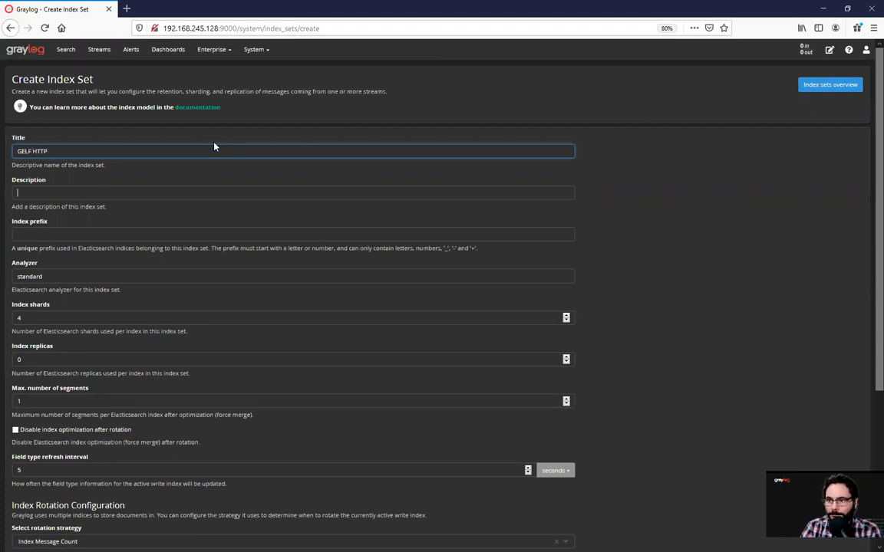
type("Gelf Http info")
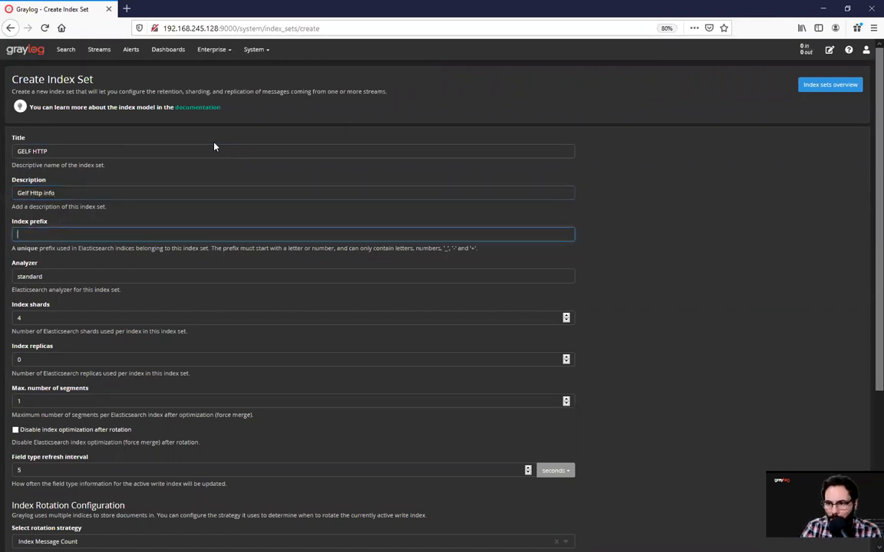
type("gl_gelf_http")
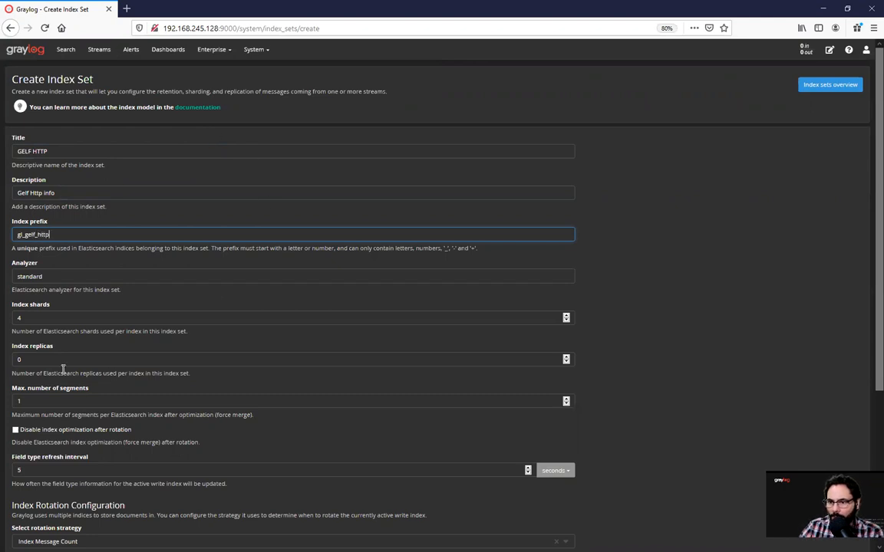
scroll("down", 3)
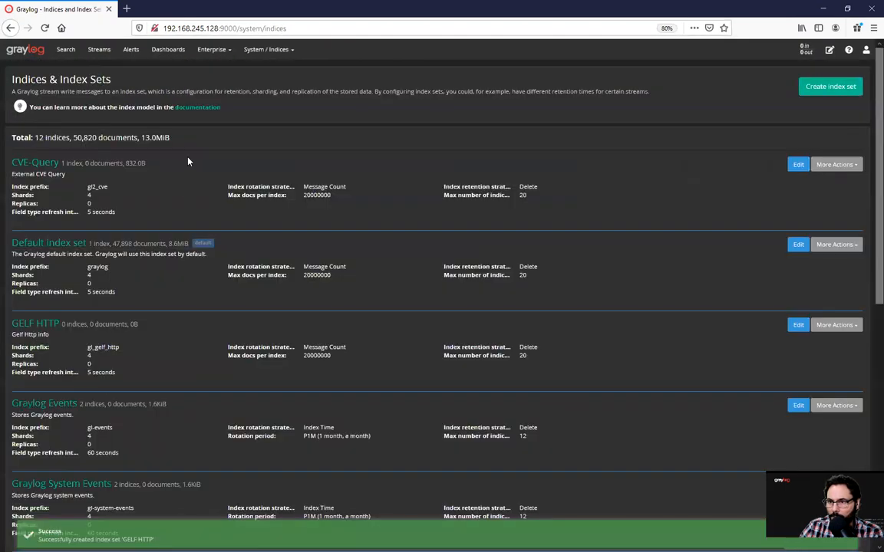
Step: Scroll down through the Illuminate:O365 Logs stream's messages
scroll("down", 3)
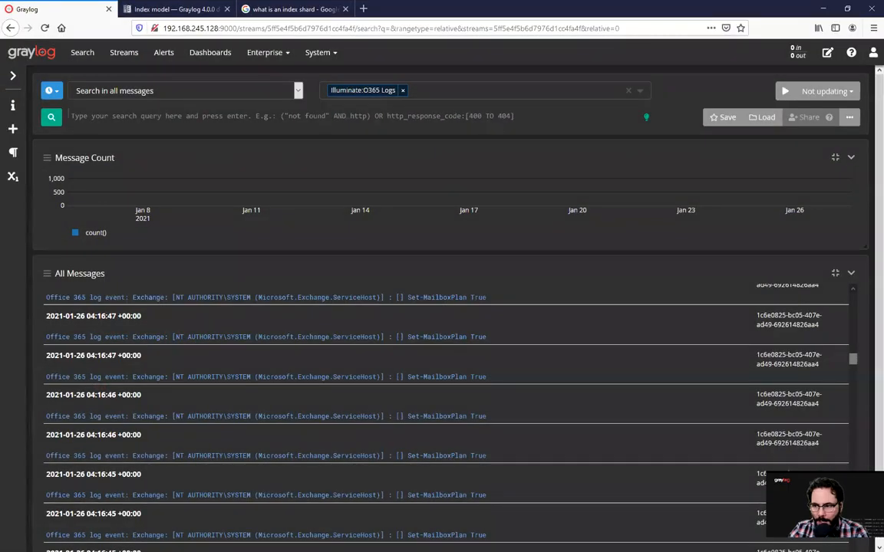
mouse_move(162, 52)
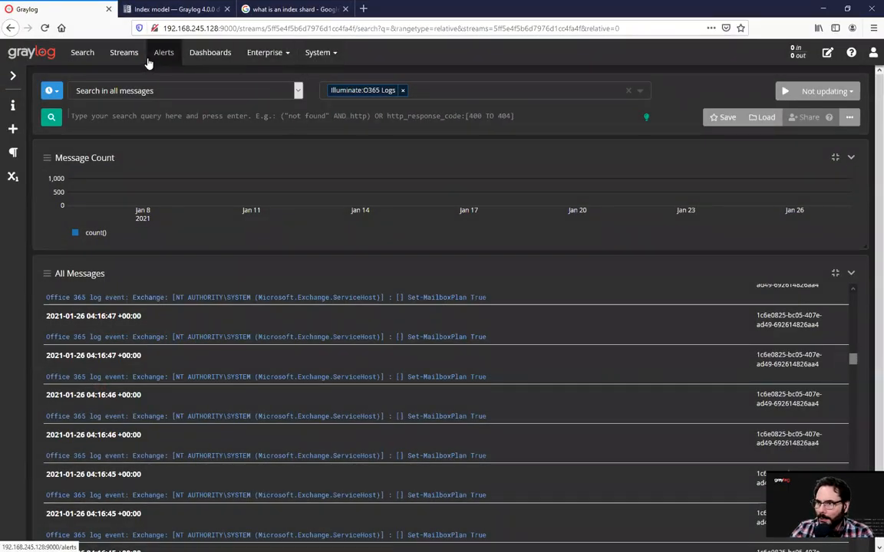
Step: Check the Illuminate:O365 Logs stream's index set on streams page 2 and cancel editing
left_click(123, 53)
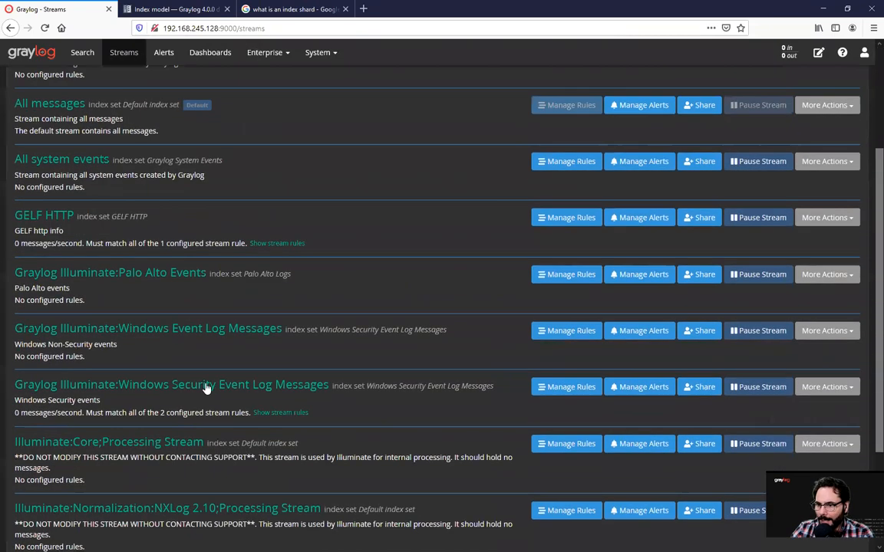
left_click(445, 494)
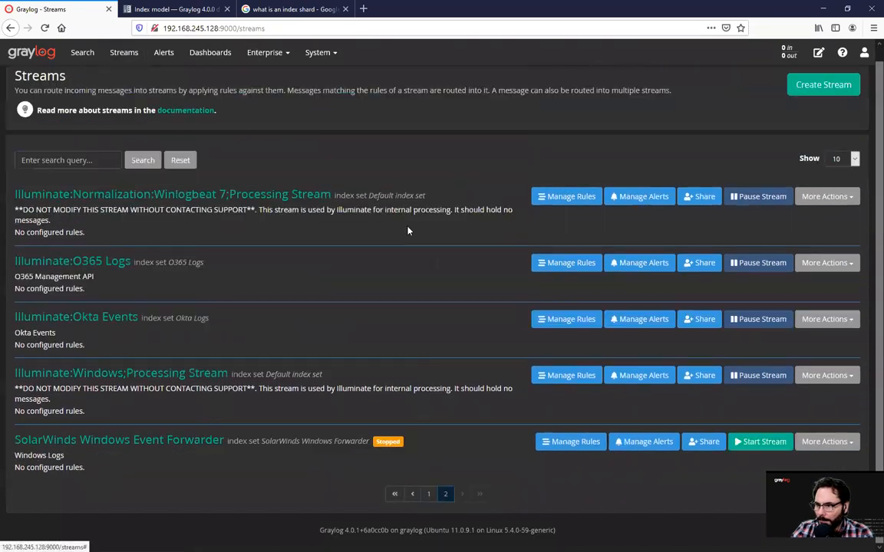
mouse_move(293, 335)
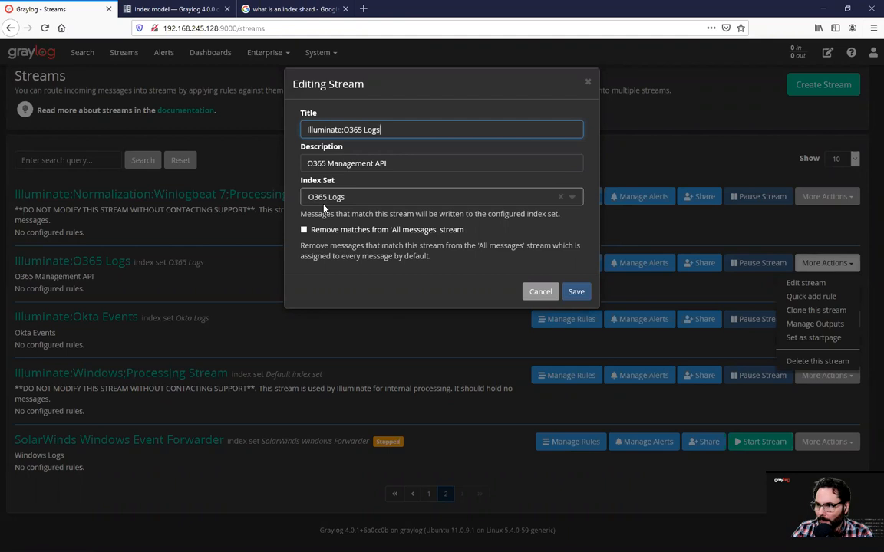
left_click(540, 292)
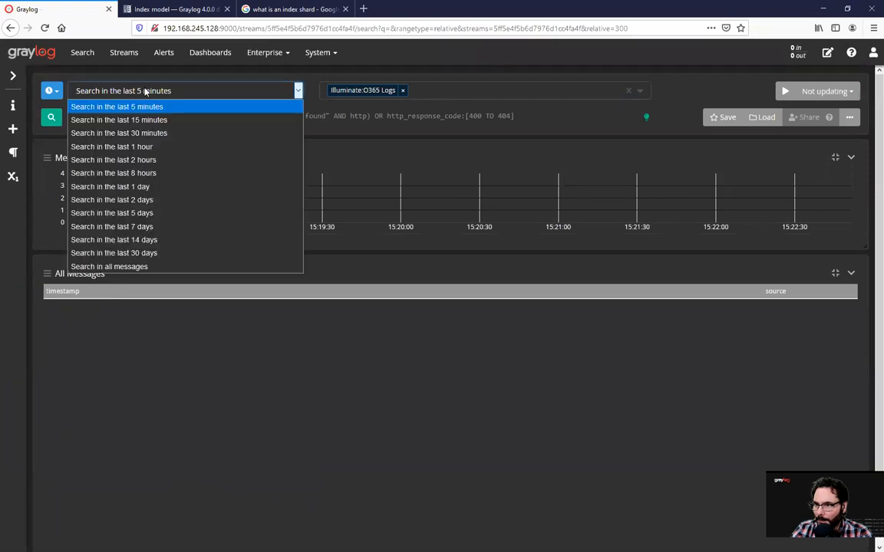
Step: Search the O365 Logs stream across all messages and scroll through the results
left_click(109, 267)
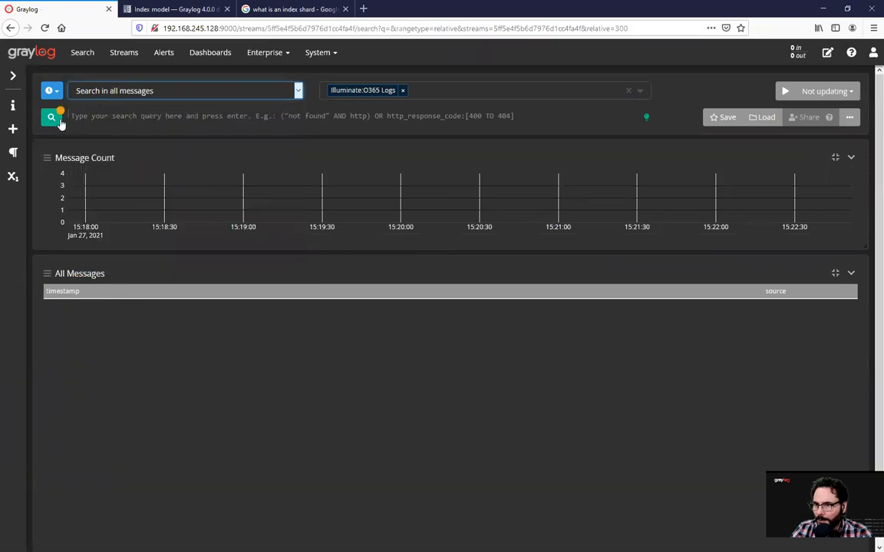
left_click(51, 117)
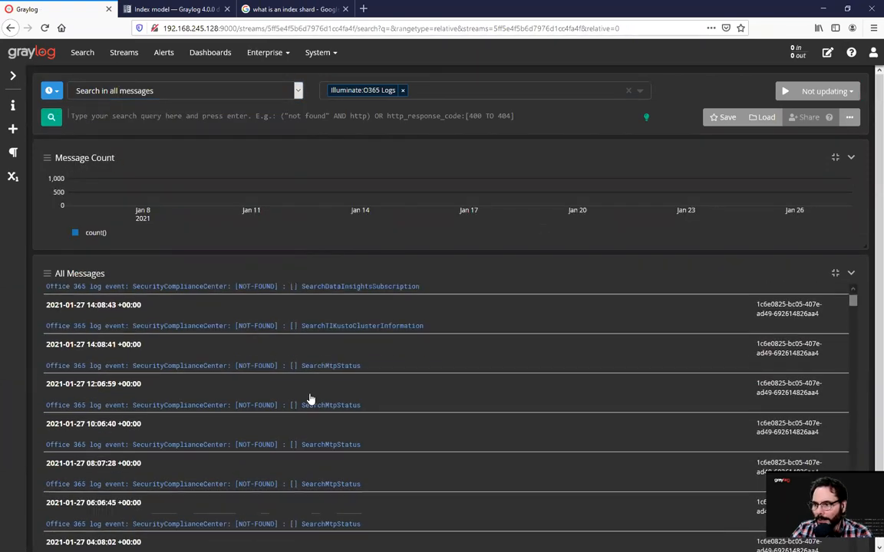
scroll("down", 3)
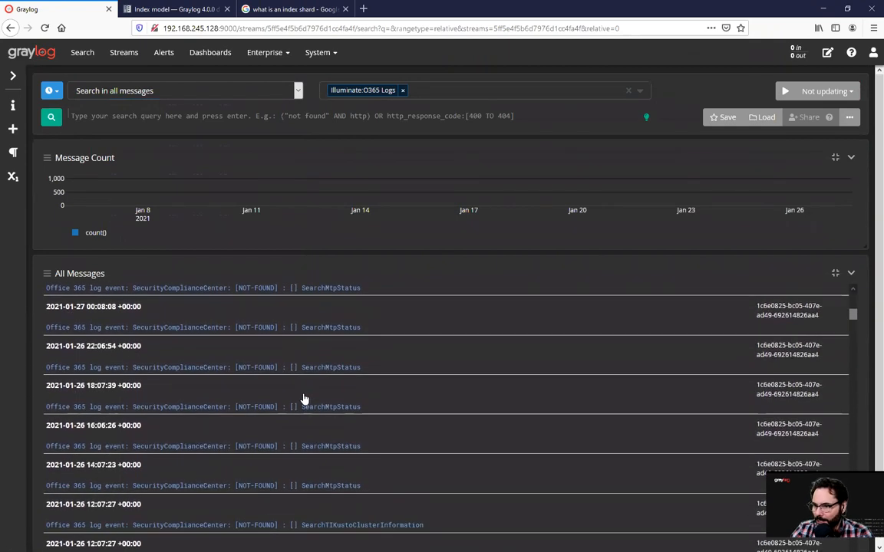
scroll("down", 3)
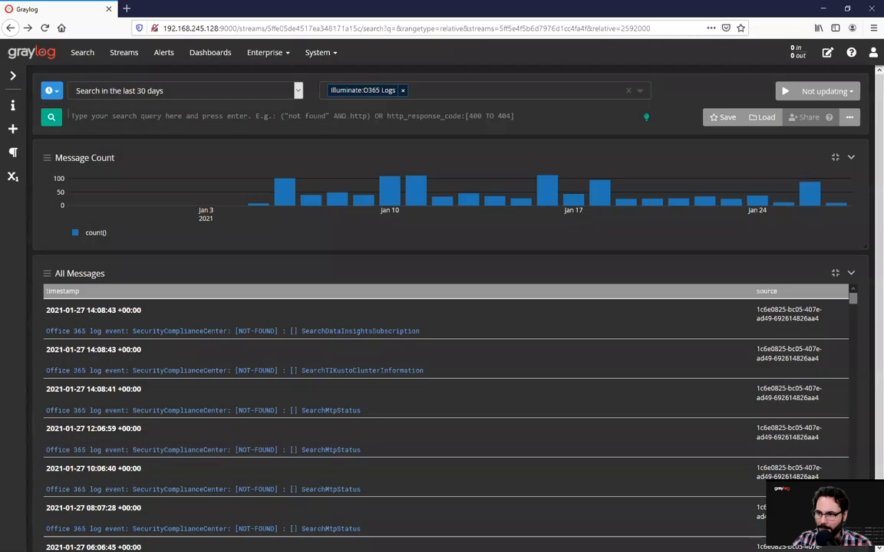
mouse_move(310, 197)
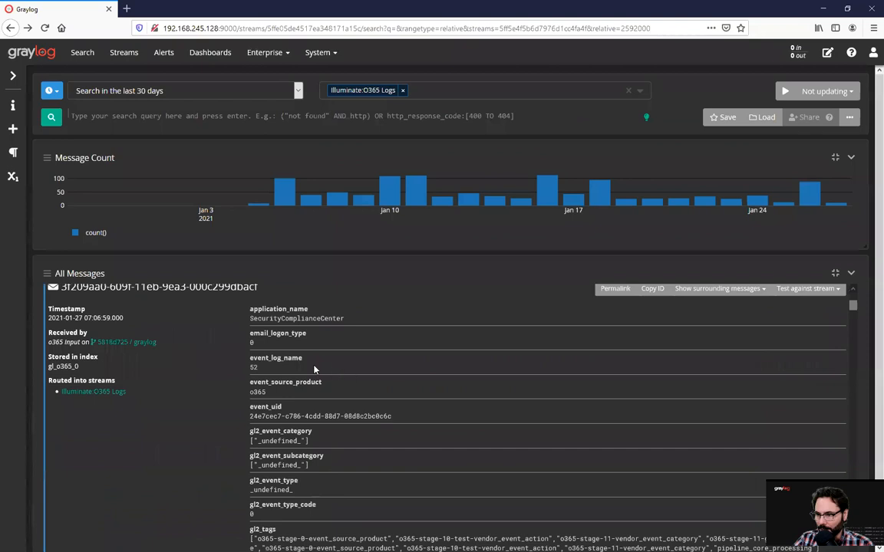
mouse_move(313, 423)
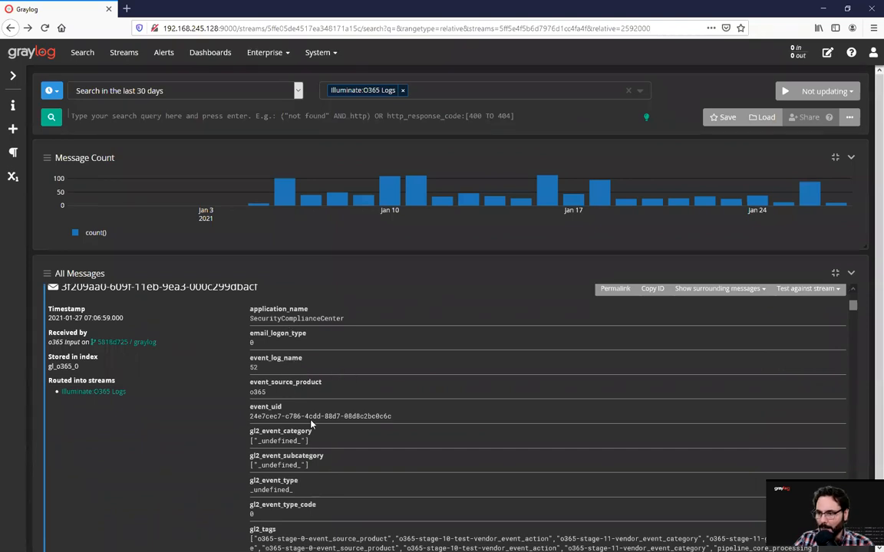
Step: Scroll through the expanded O365 message's fields, then head to the System menu
scroll("down", 3)
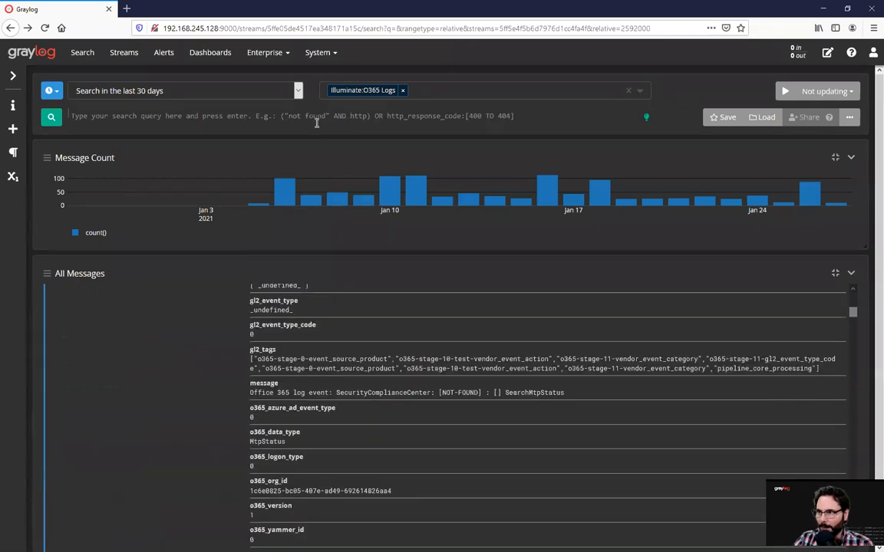
left_click(318, 52)
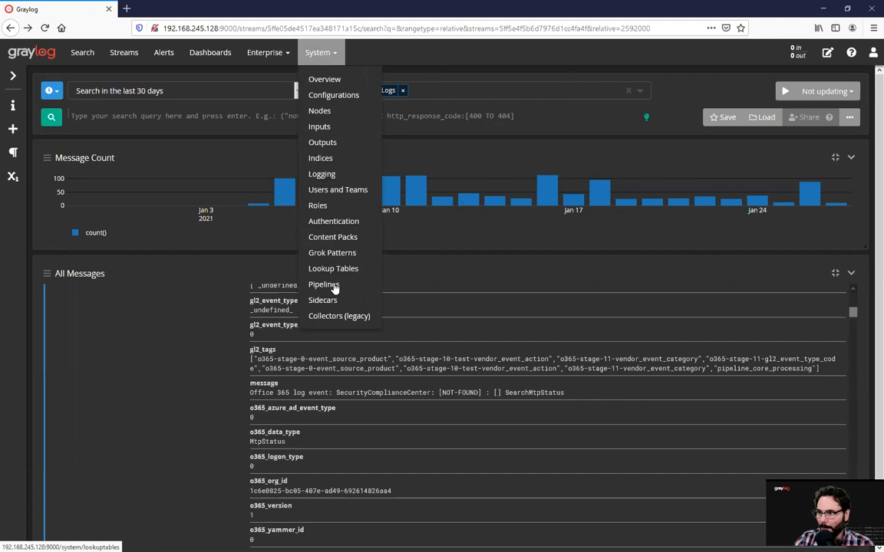
Step: Browse the Pipelines overview listing Illuminate pipelines like Core Entity Enrichment
left_click(323, 284)
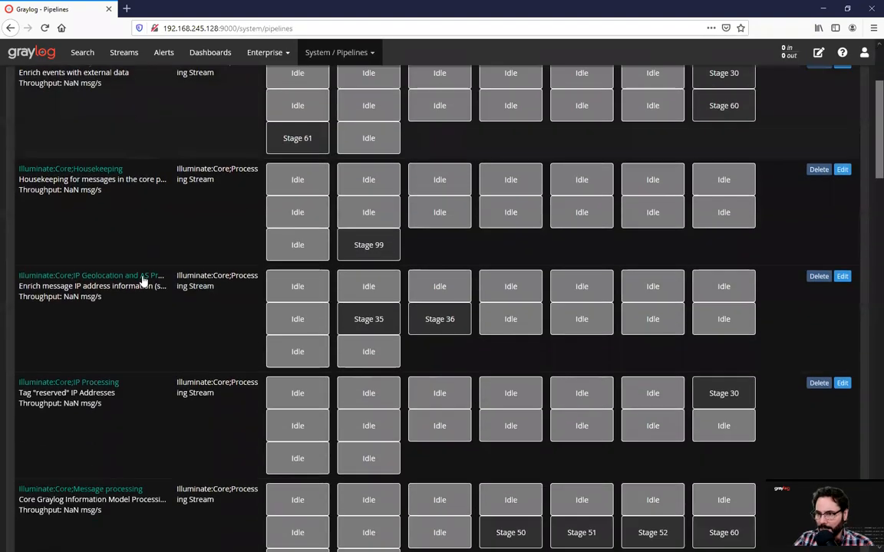
scroll("down", 3)
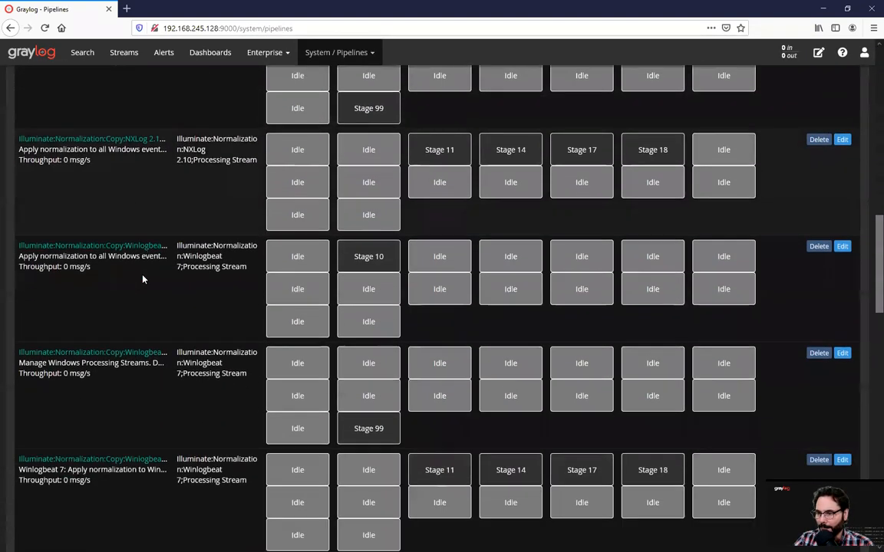
scroll("down", 3)
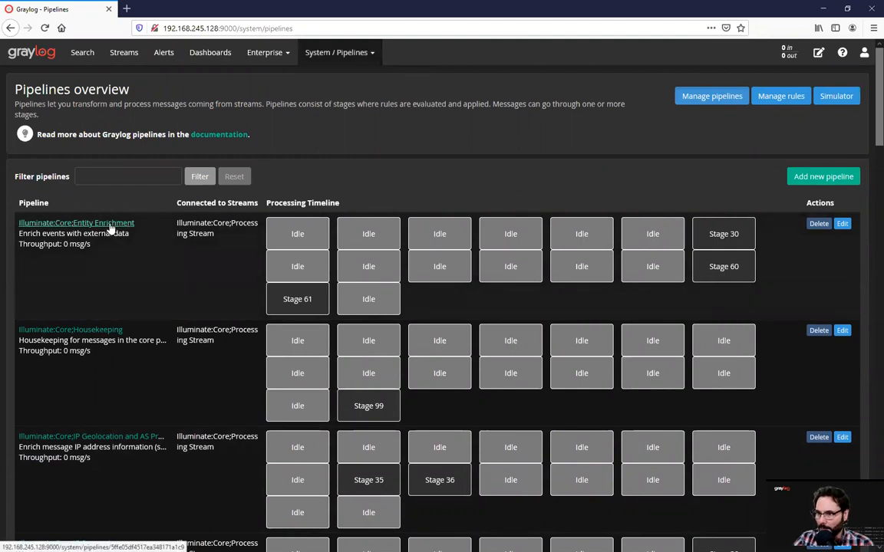
Step: Review the Illuminate:Core:Entity Enrichment pipeline's stages and follow its Stage 30 lookup rule link
left_click(77, 223)
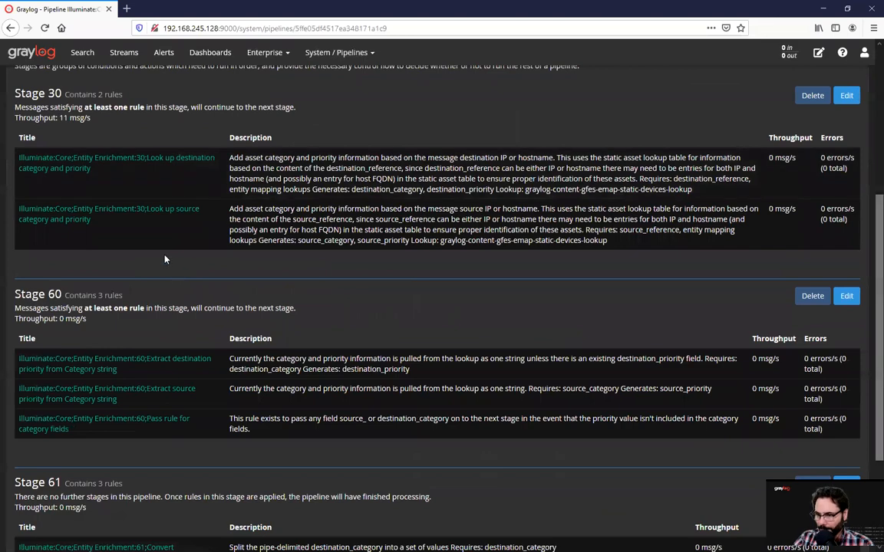
scroll("down", 3)
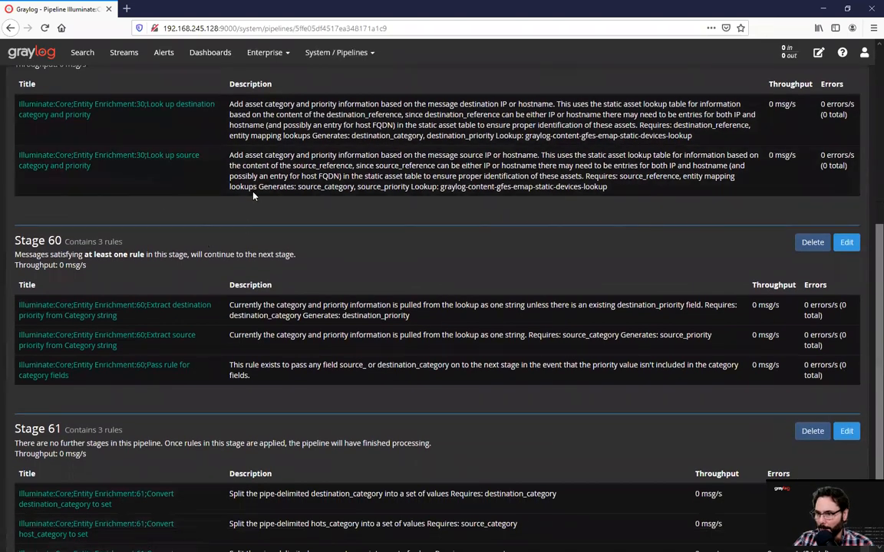
scroll("up", 3)
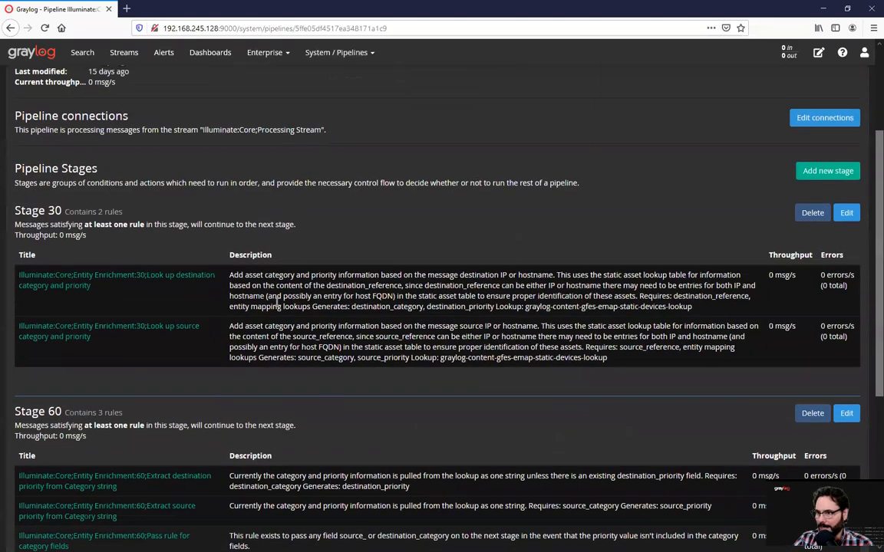
scroll("down", 3)
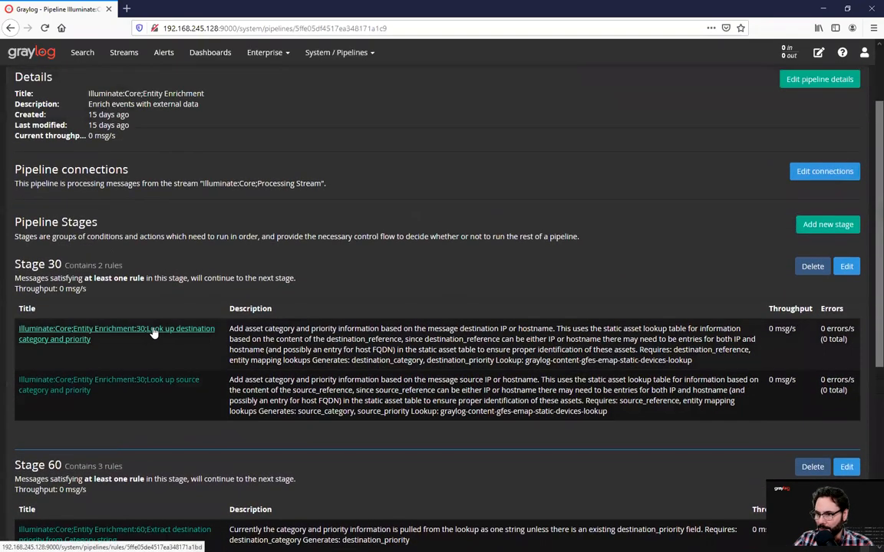
left_click(116, 329)
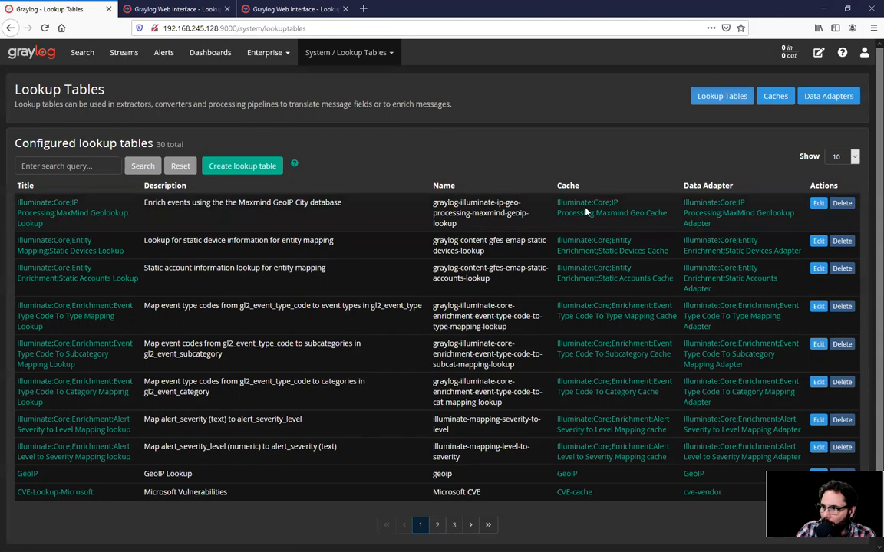
mouse_move(738, 211)
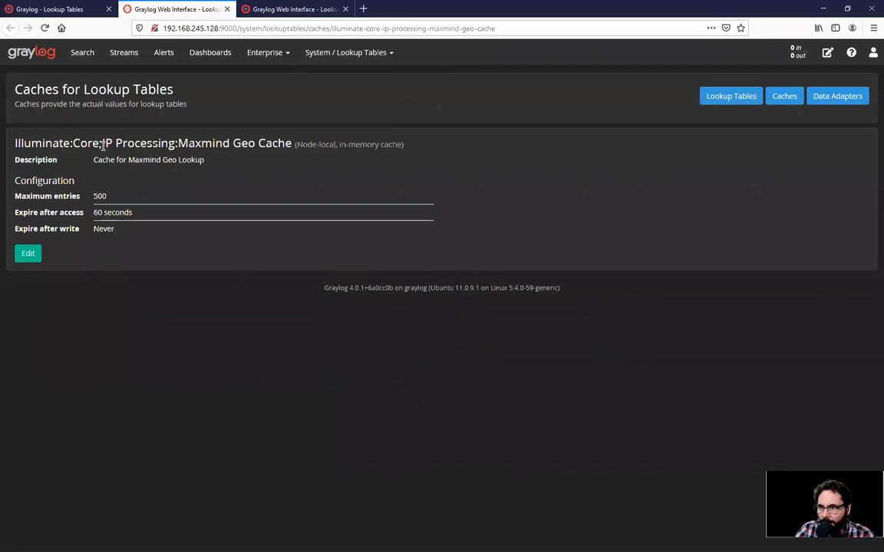
mouse_move(132, 188)
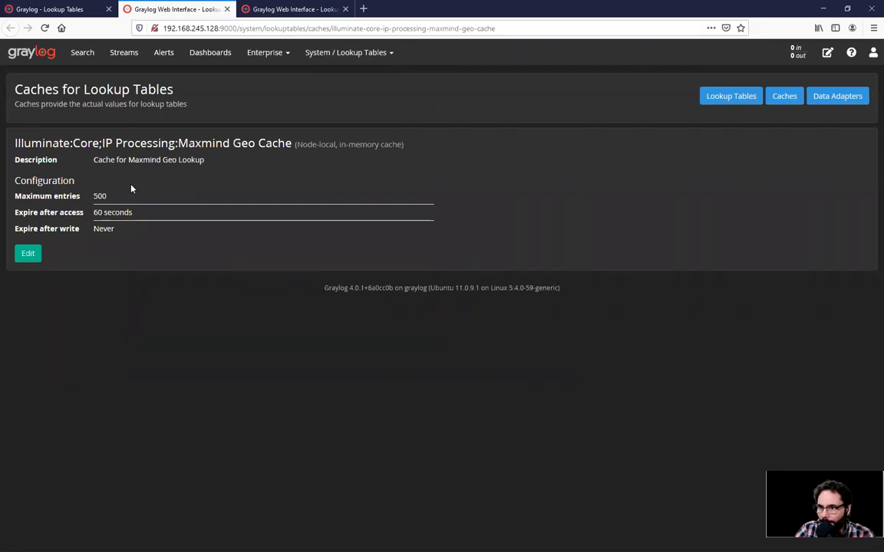
Step: Return from the Maxmind Geo Cache settings to the list of 30 lookup tables
double_click(117, 212)
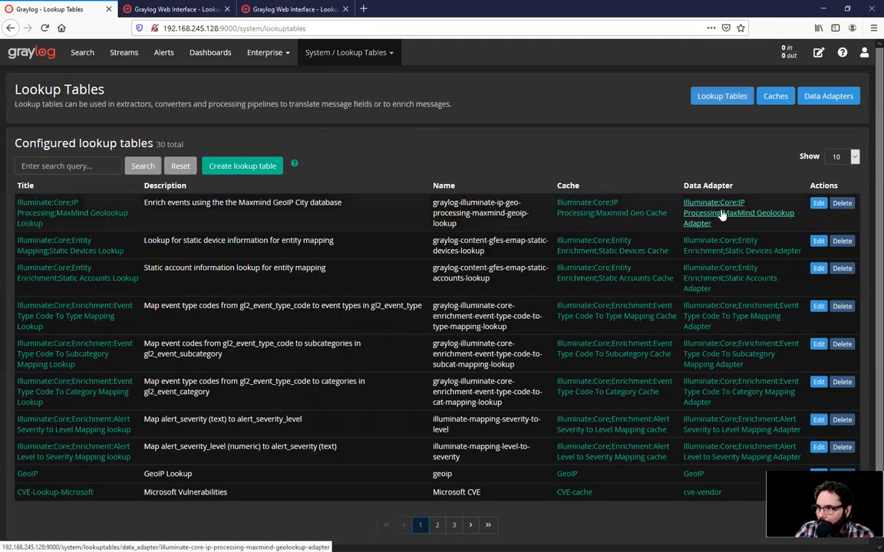
Step: View the MaxMind Geolookup Adapter's GeoLite2-City database path and focus the Test lookup Key field
left_click(738, 212)
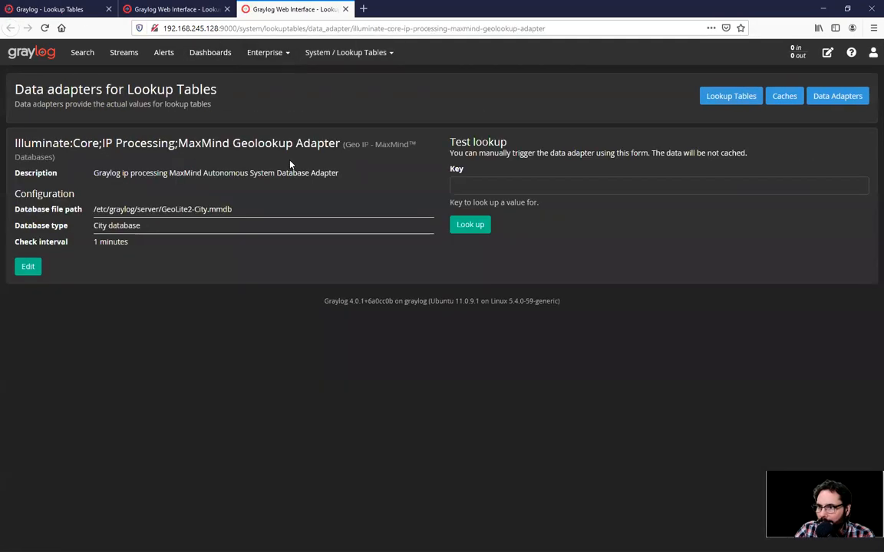
mouse_move(74, 221)
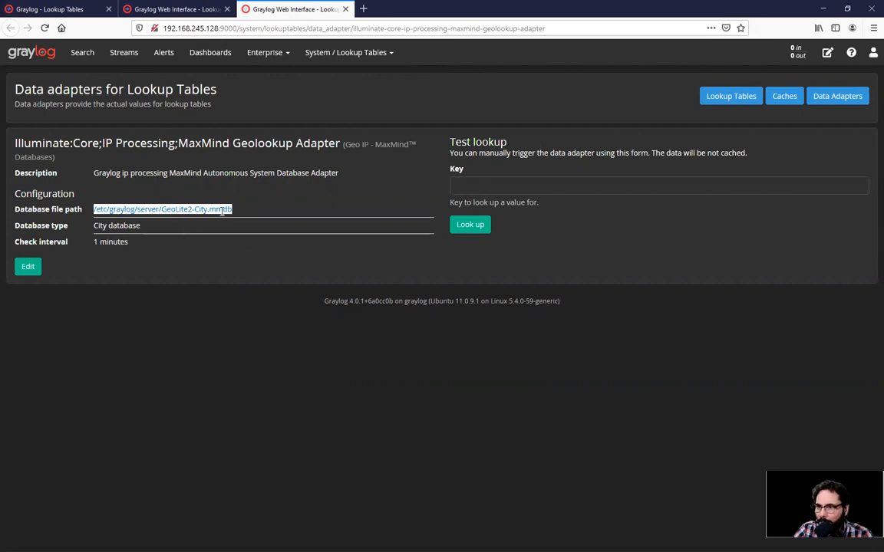
mouse_move(246, 237)
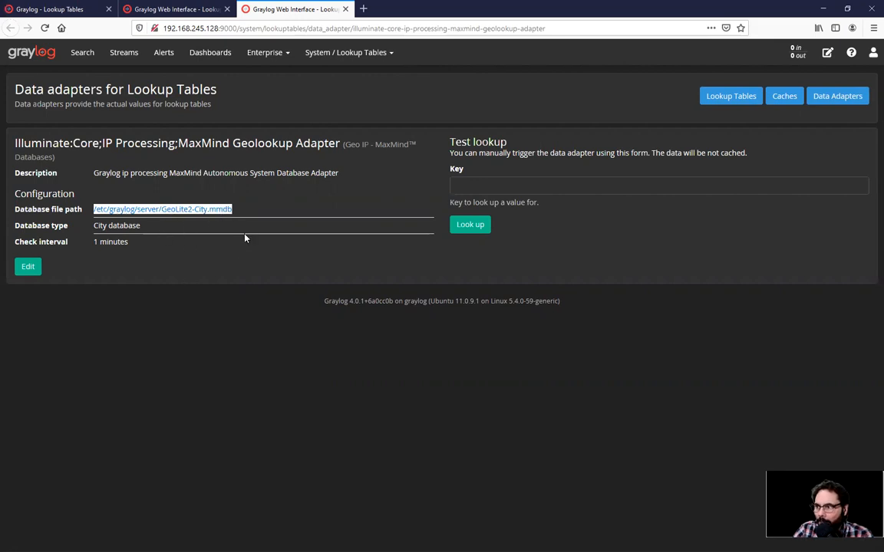
left_click(658, 185)
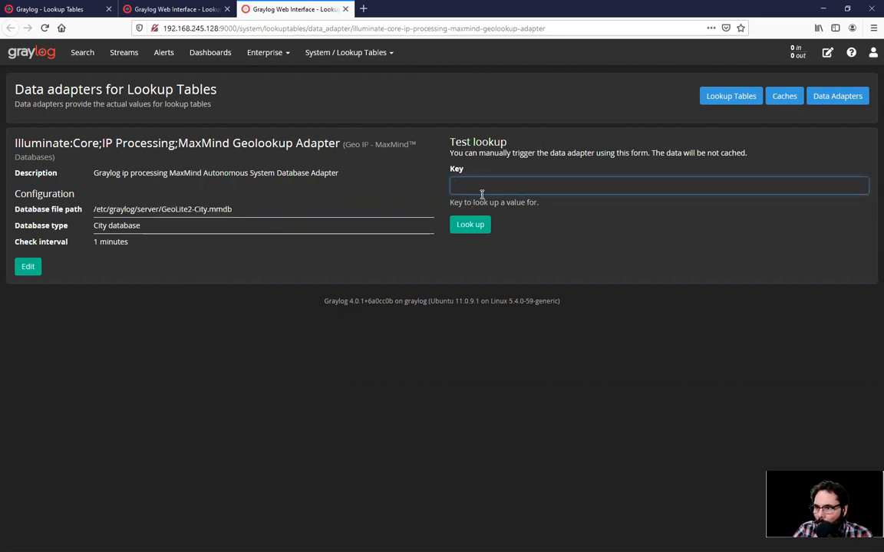
left_click(658, 184)
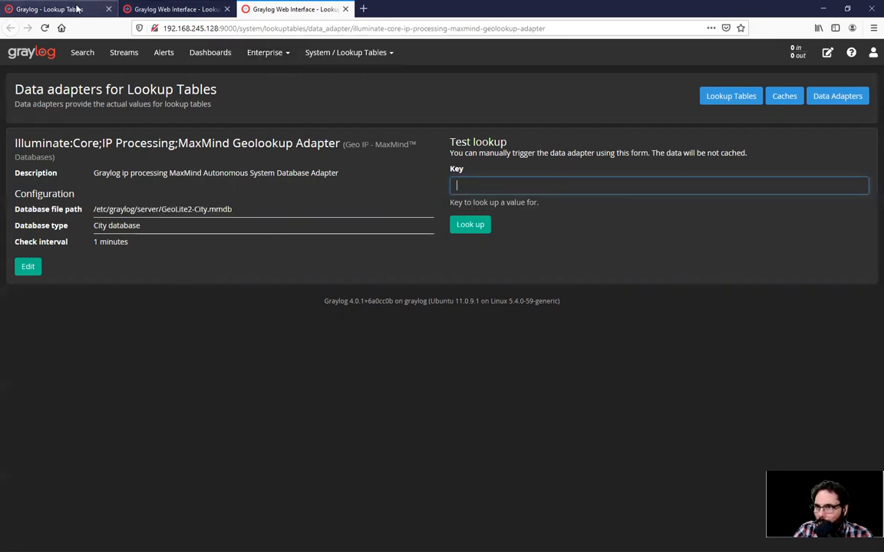
Step: Open the Illuminate:O365 dashboard and widen the time range to search all messages
left_click(208, 52)
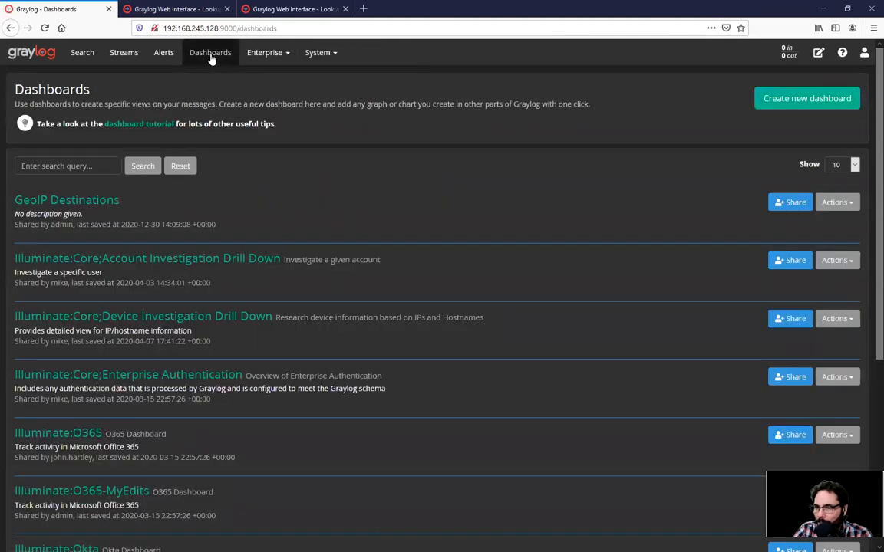
scroll("down", 3)
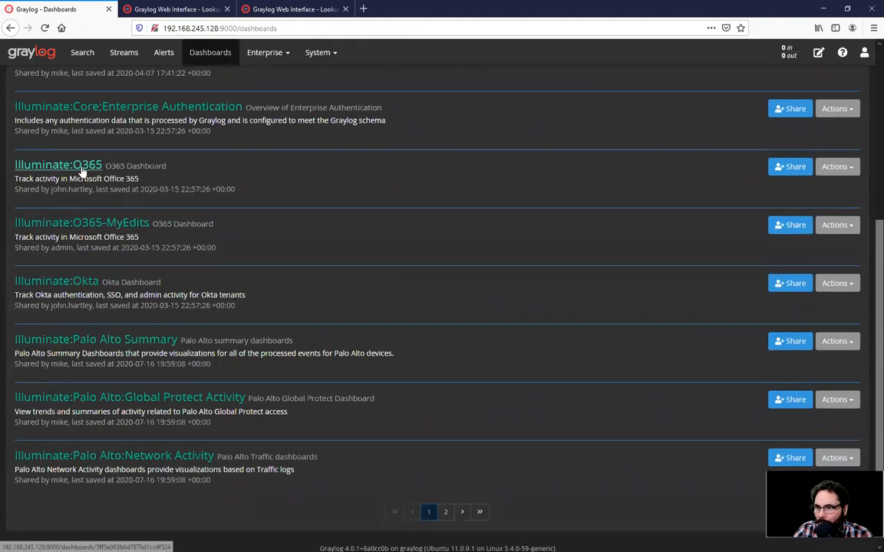
left_click(58, 166)
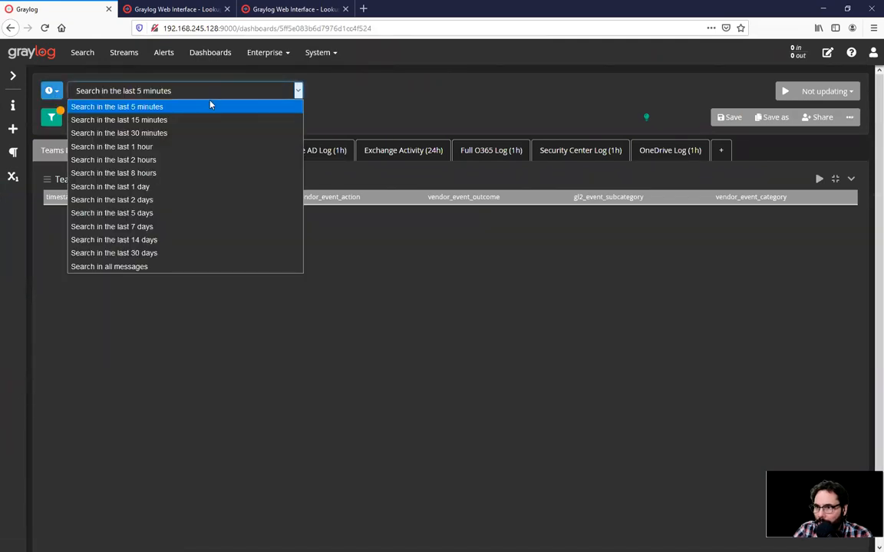
left_click(109, 267)
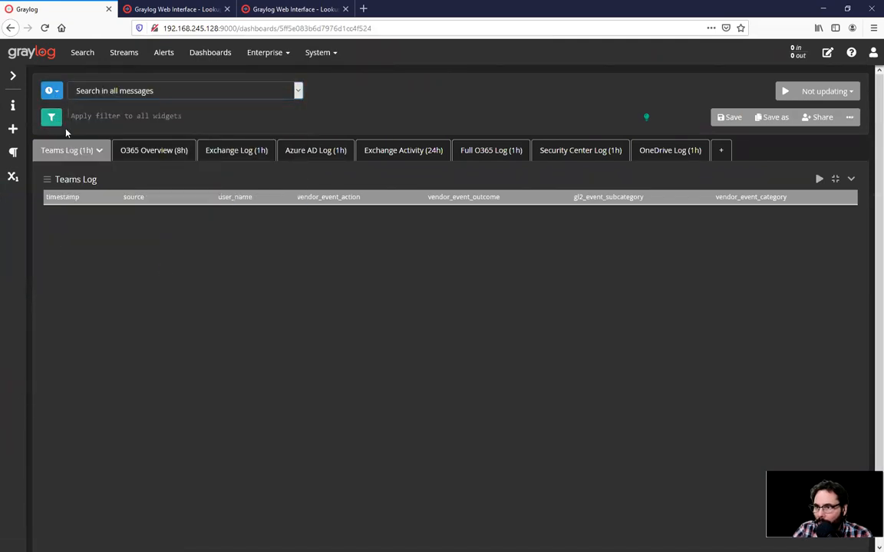
Step: Show the O365 Overview page with sign-in success/failure counts and the world access map
left_click(144, 151)
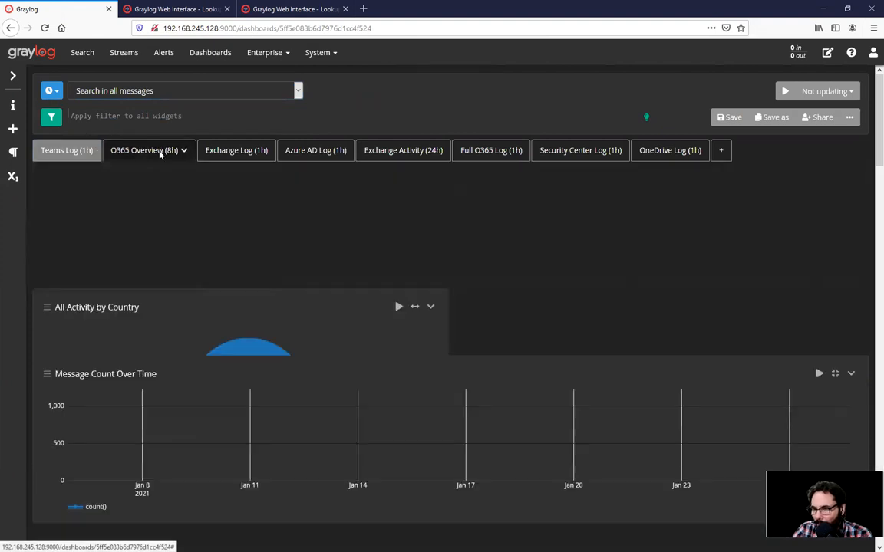
scroll("down", 3)
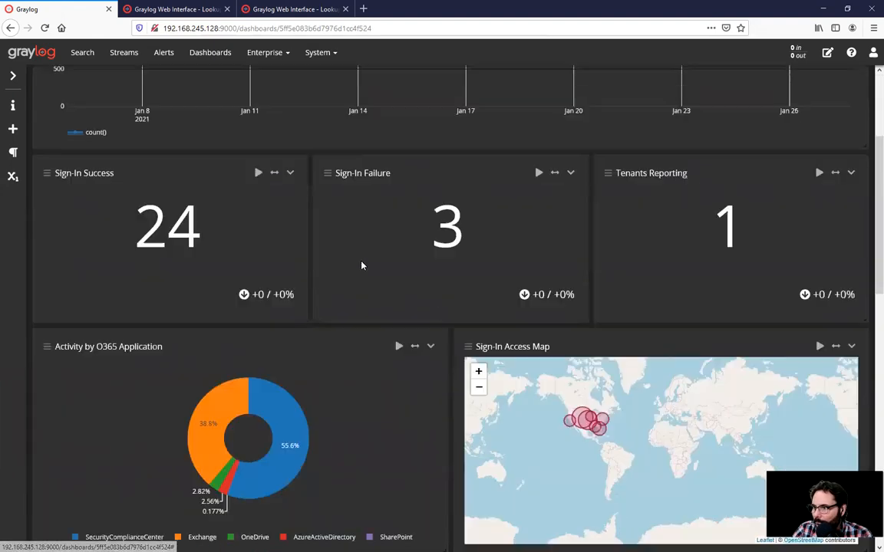
scroll("down", 3)
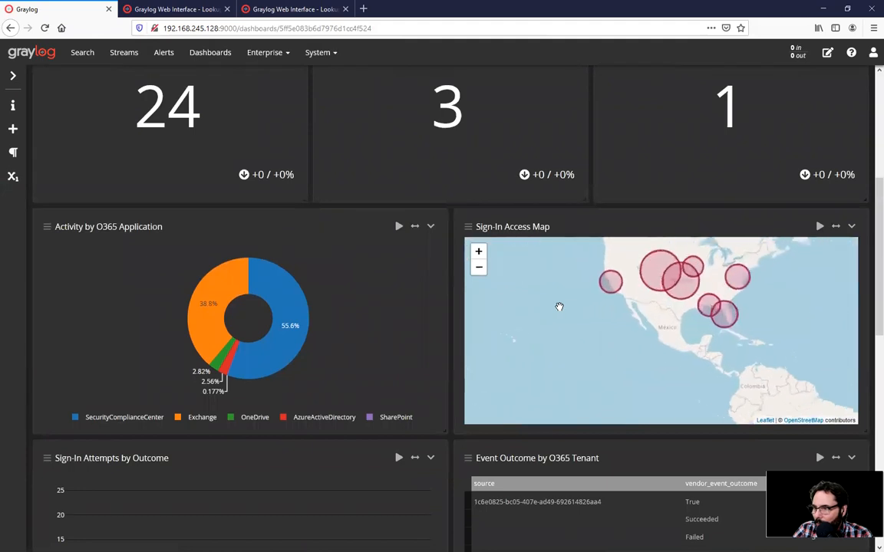